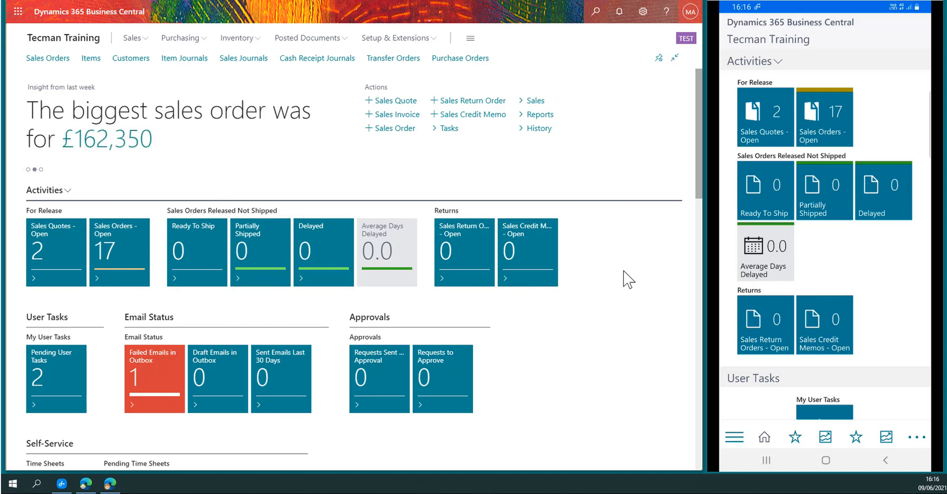
Enter 4,000.00 as customer 10000's Credit Limit (LCY) on its card from the customer list
scroll(down, 3)
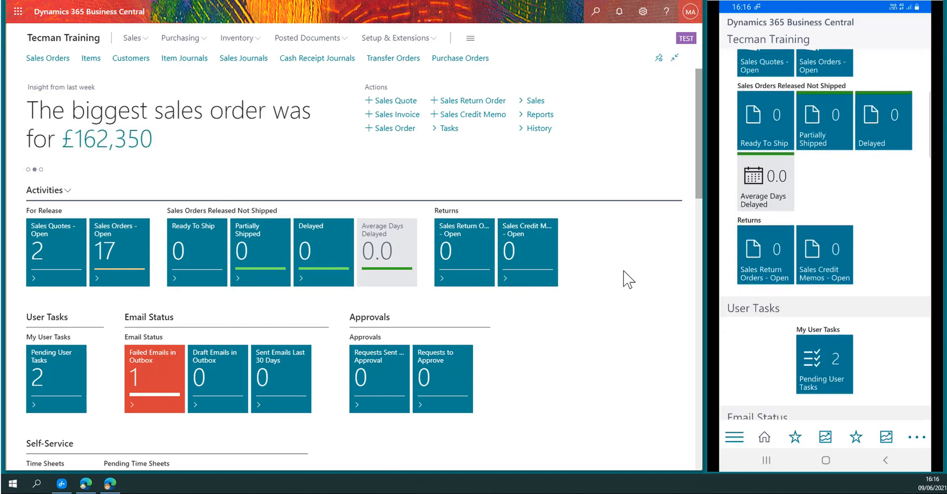
scroll(down, 3)
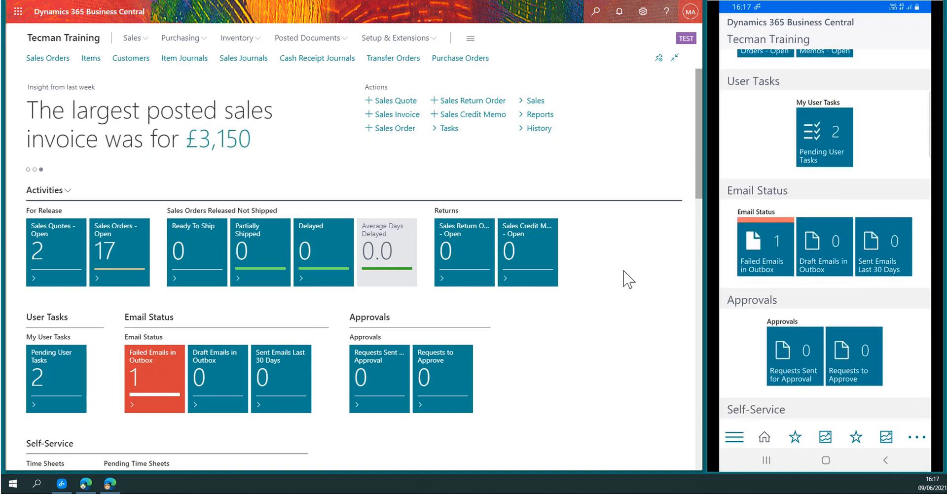
scroll(down, 3)
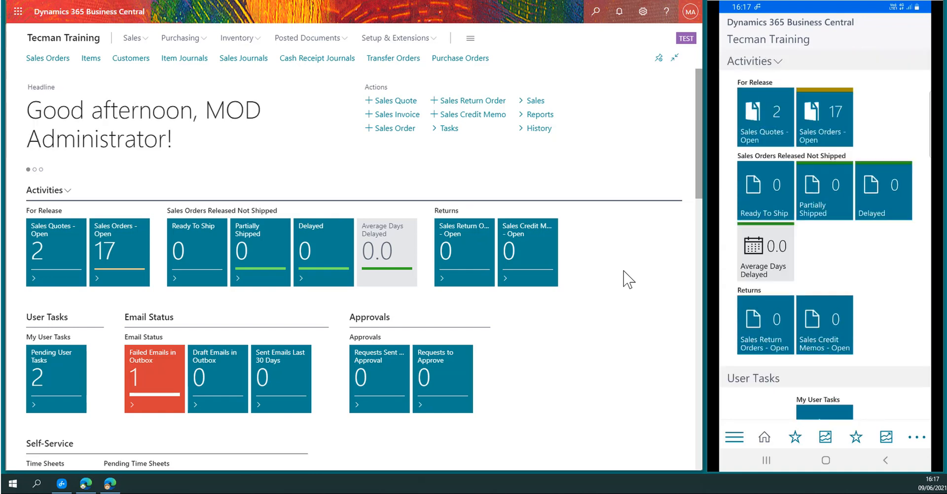
mouse_move(552, 151)
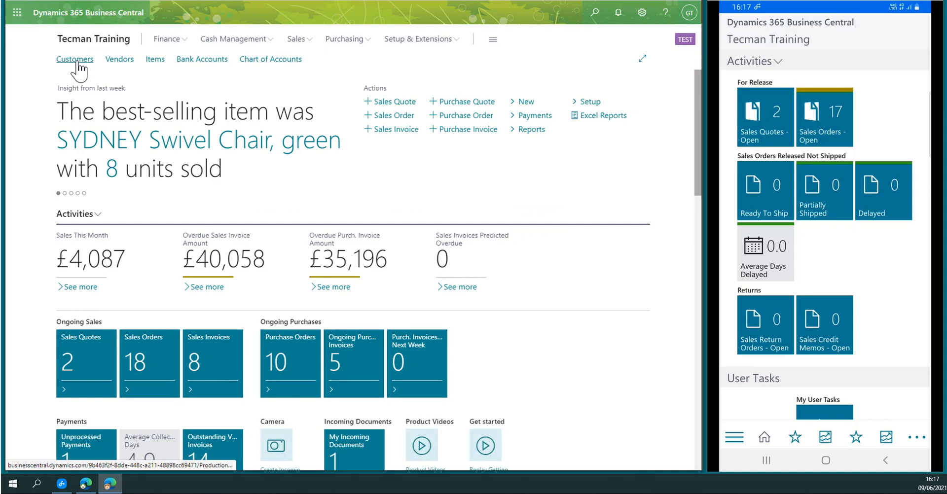
click(75, 58)
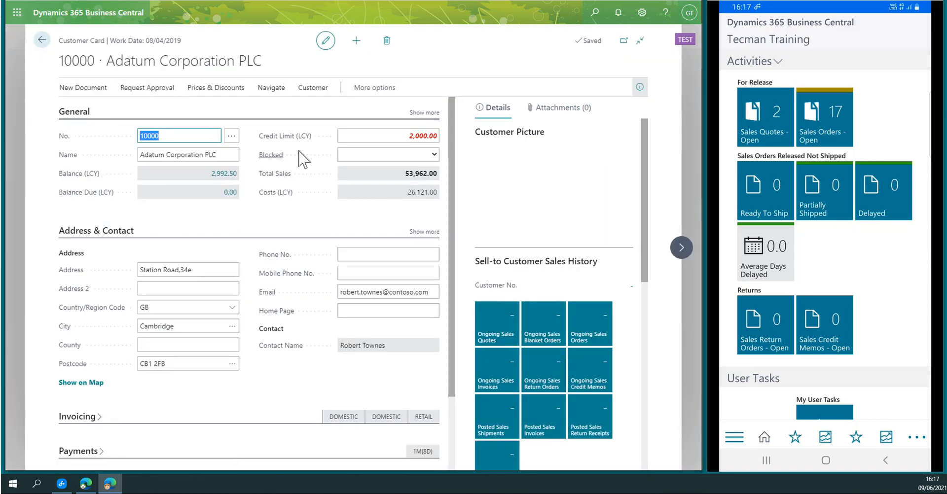
click(424, 135)
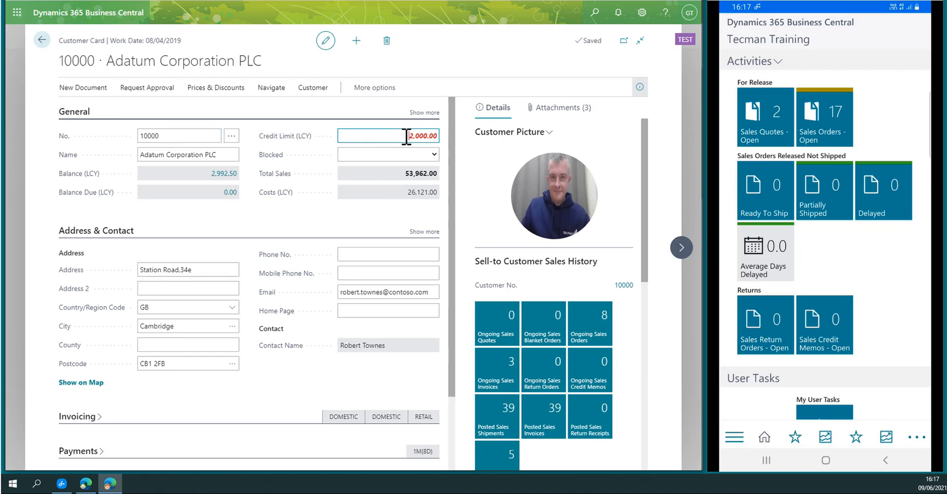
text(4,000.00)
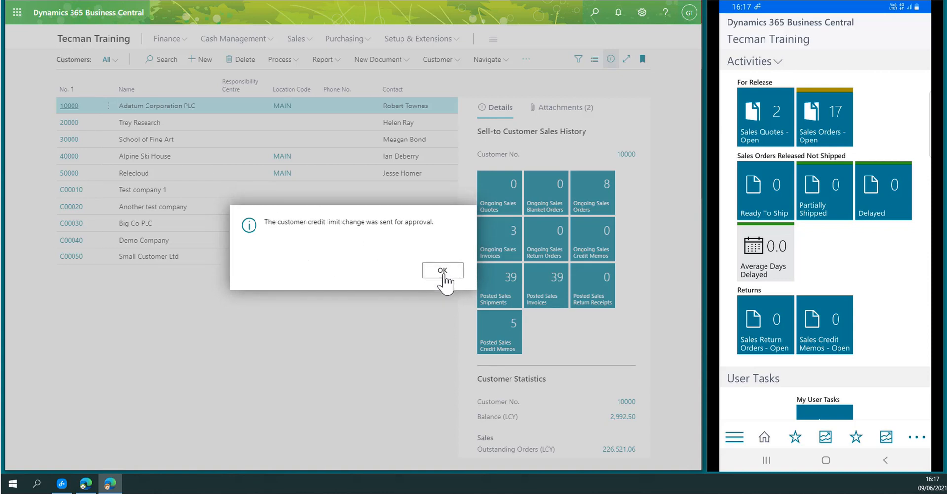
Dismiss the approval confirmation and recheck customer 10000's card still showing 2,000
click(442, 271)
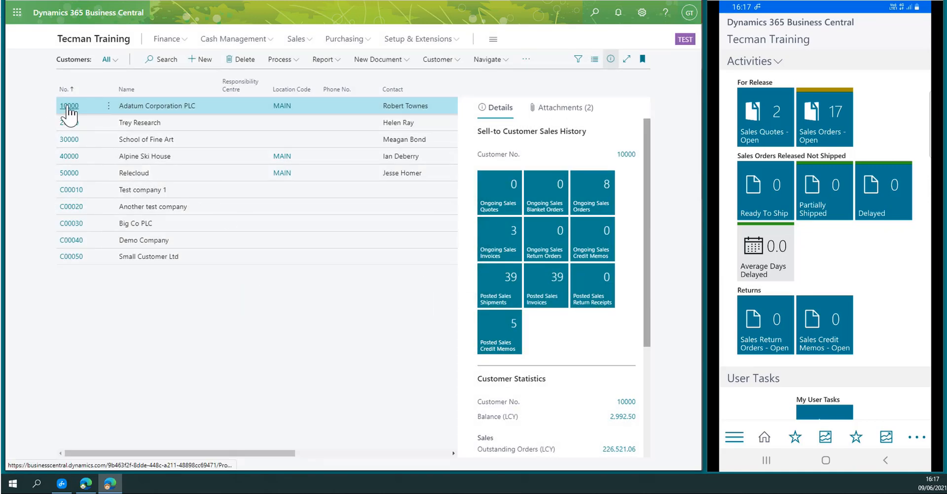
click(68, 106)
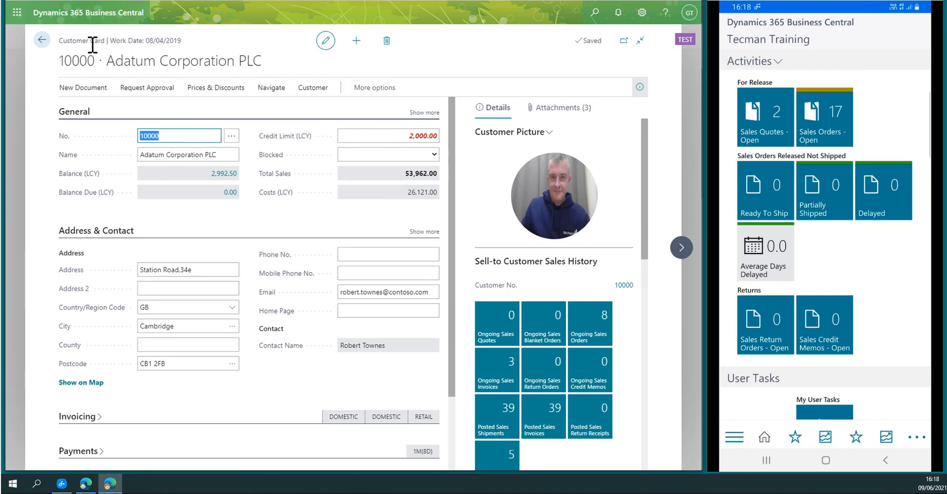
click(41, 40)
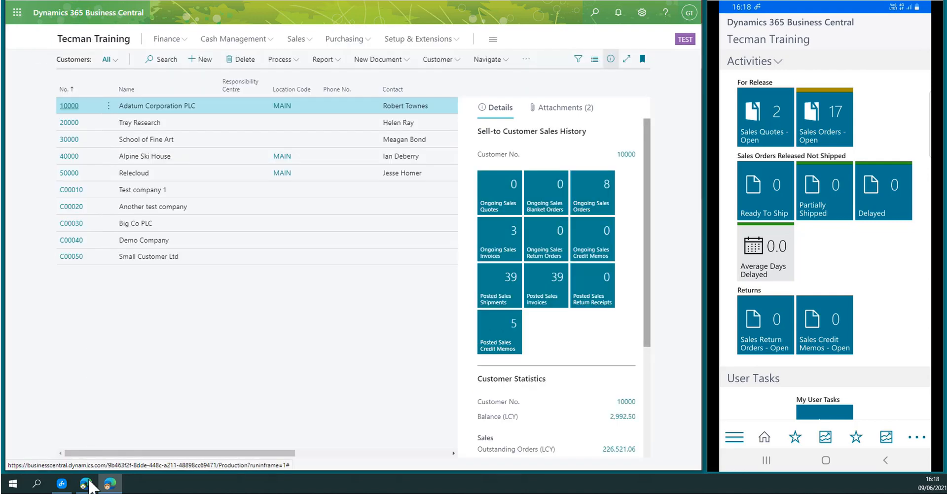
mouse_move(86, 483)
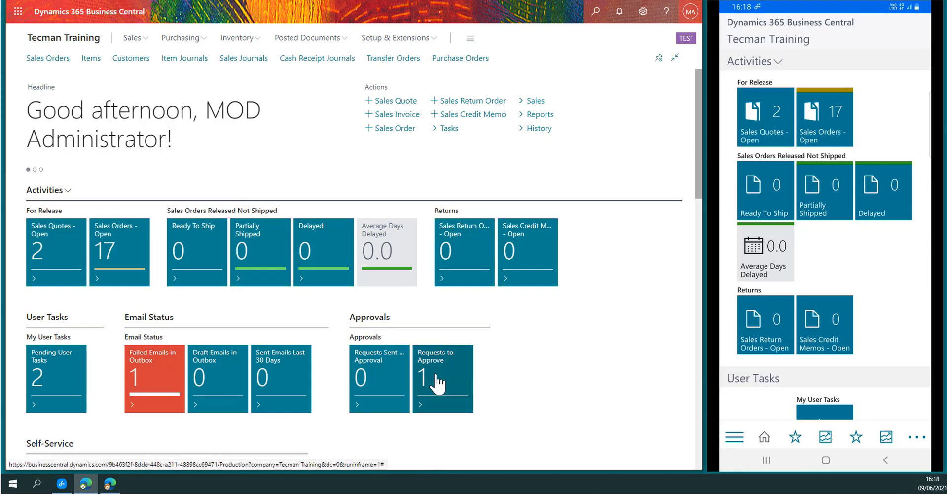
View customer 10000's pending credit limit request under Requests to Approve on desktop and mobile
click(442, 379)
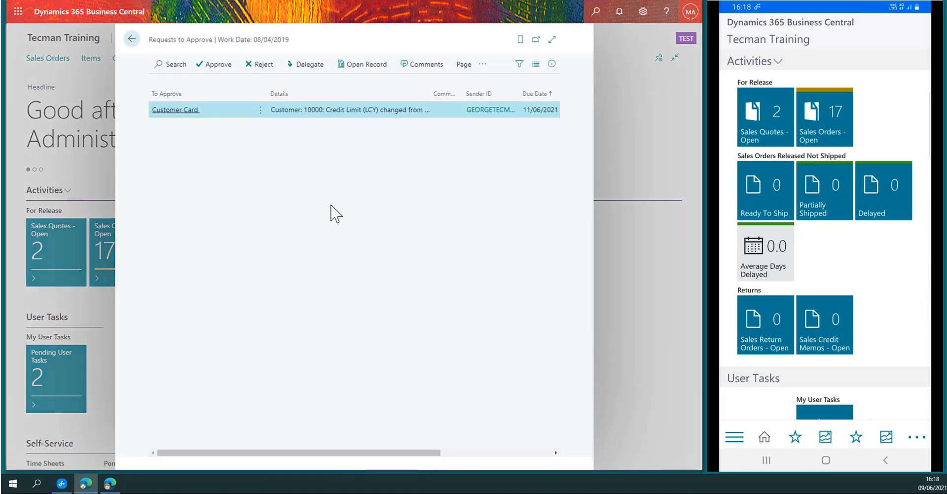
mouse_move(462, 138)
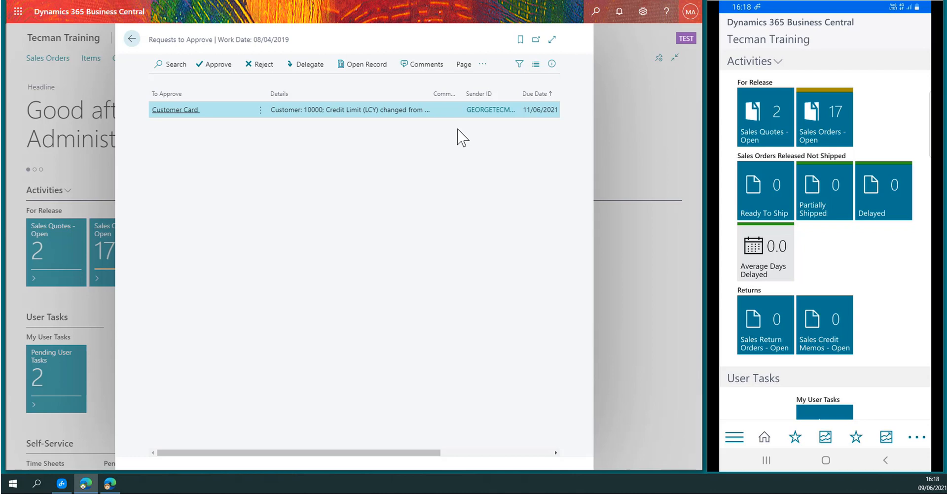
mouse_move(462, 136)
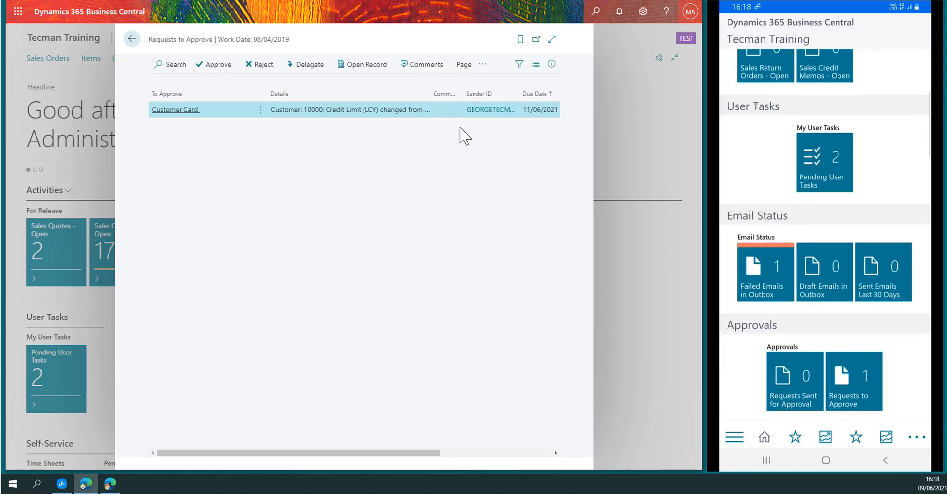
scroll(down, 3)
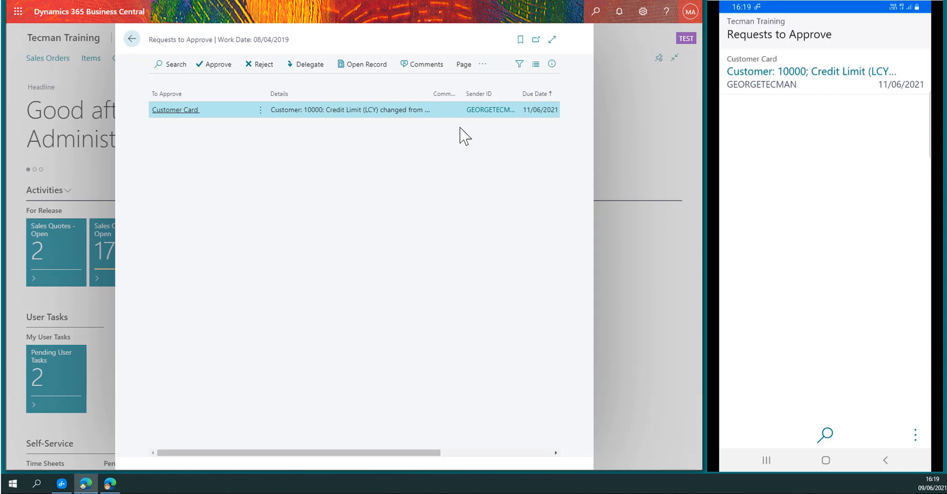
Leave the desktop Requests to Approve page before viewing the mobile request details
click(131, 40)
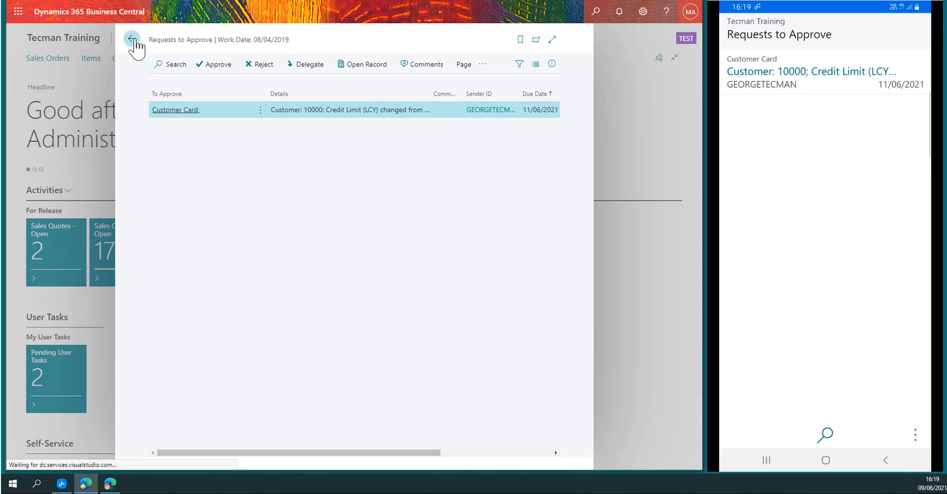
click(131, 37)
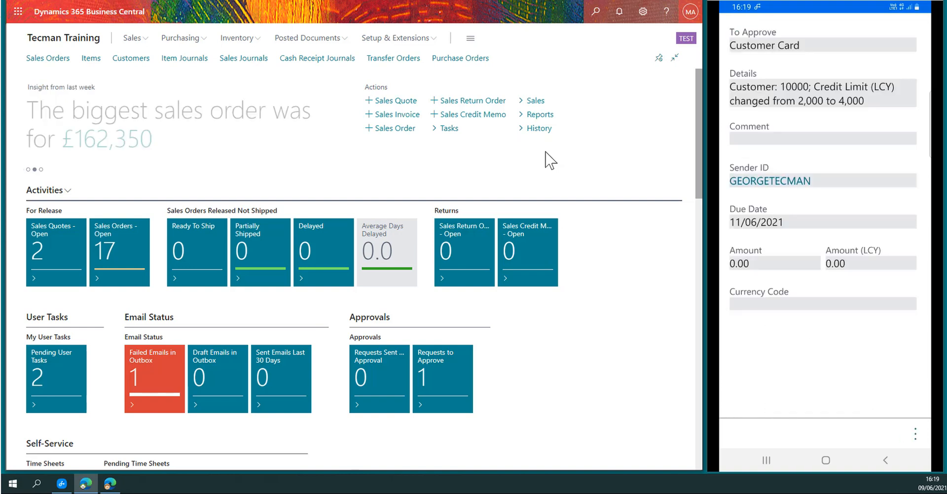
Review the linked customer record, approve the request, and confirm Requests to Approve is empty
click(763, 45)
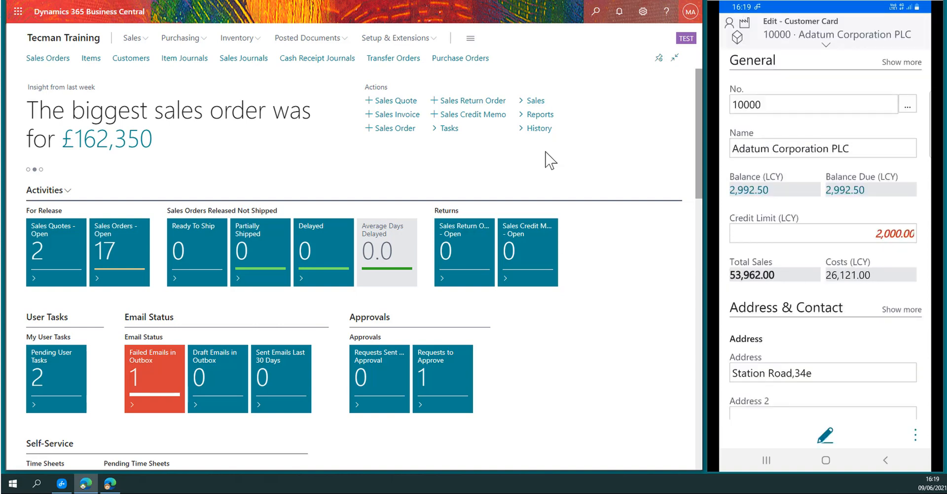
scroll(down, 3)
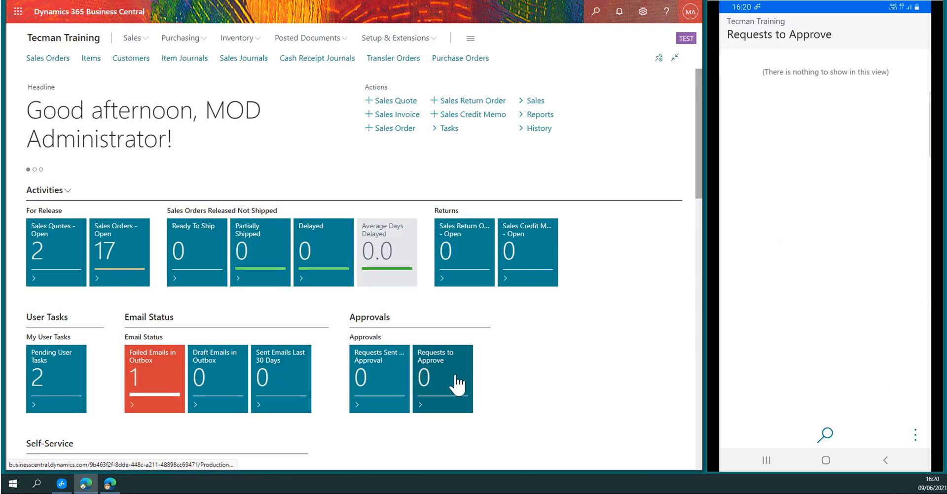
click(443, 379)
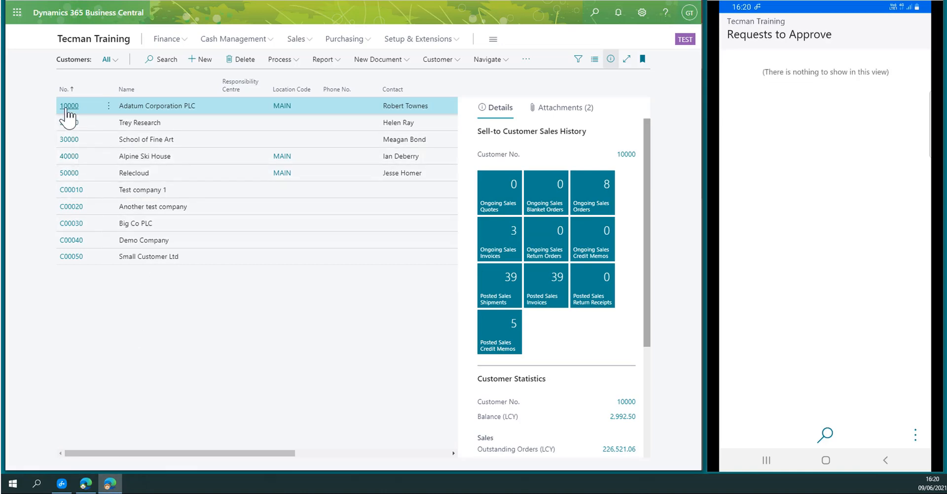
View customer 10000's card showing the approved 4,000 limit and the mobile Customers list
click(69, 106)
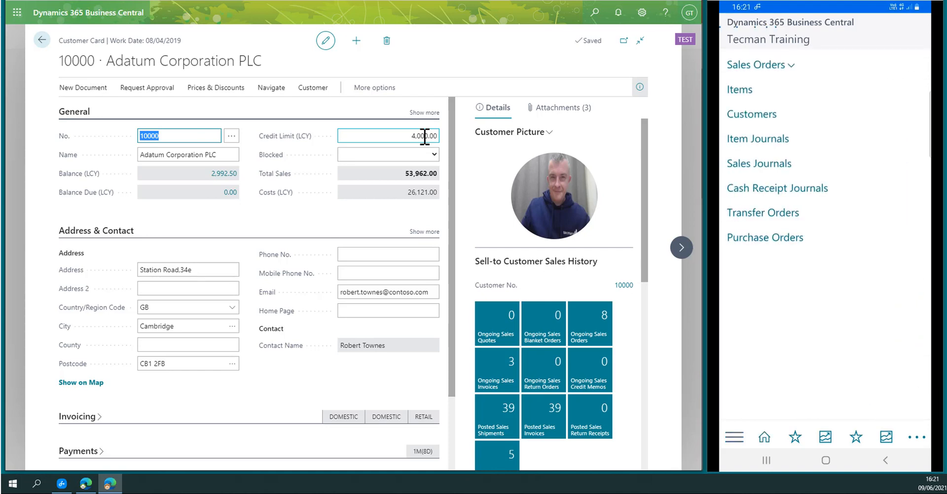
click(752, 114)
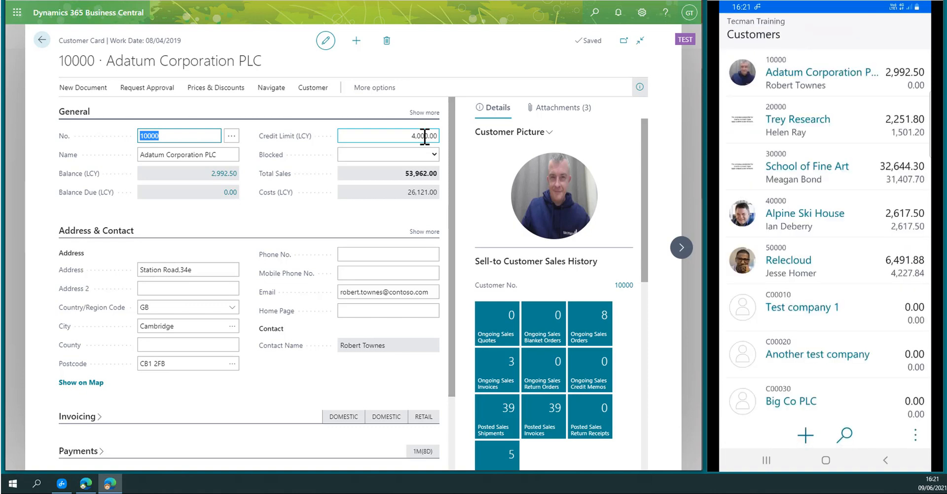